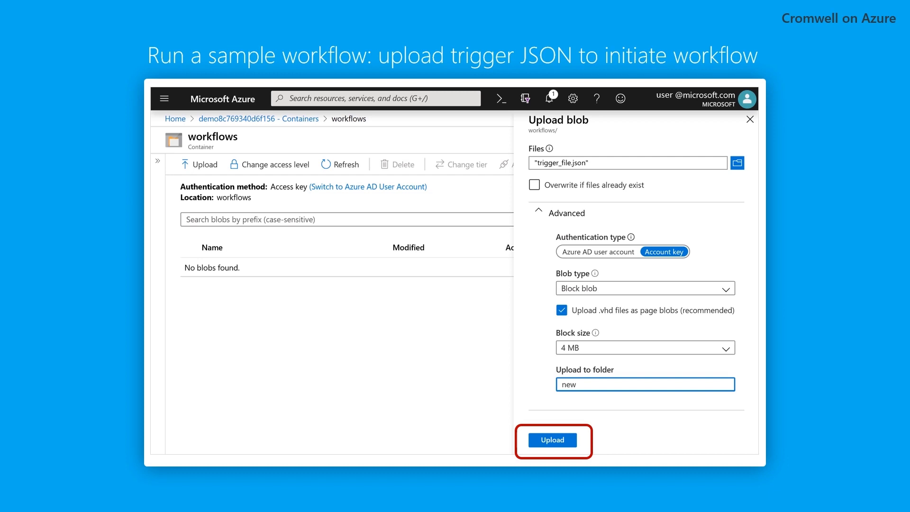
# - Upload trigger_file.json into the 'new' folder of the workflows container
pyautogui.click(552, 439)
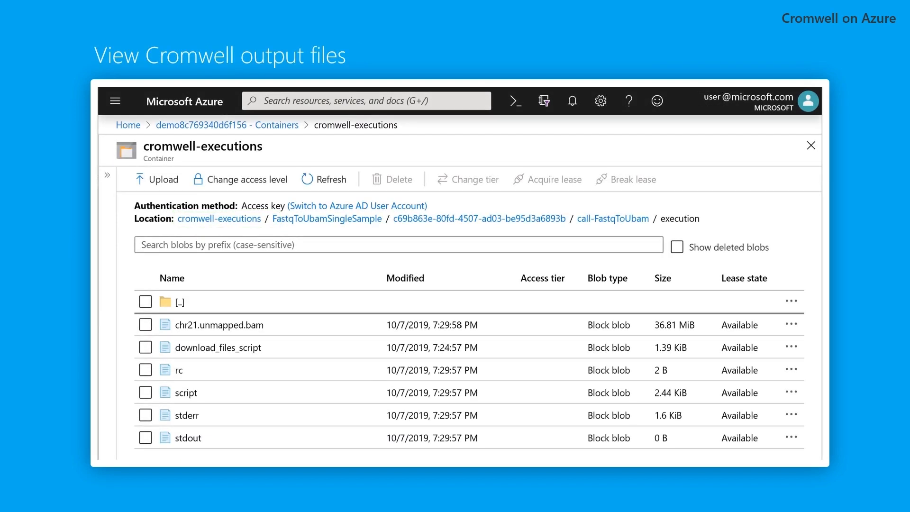
pyautogui.moveTo(220, 324)
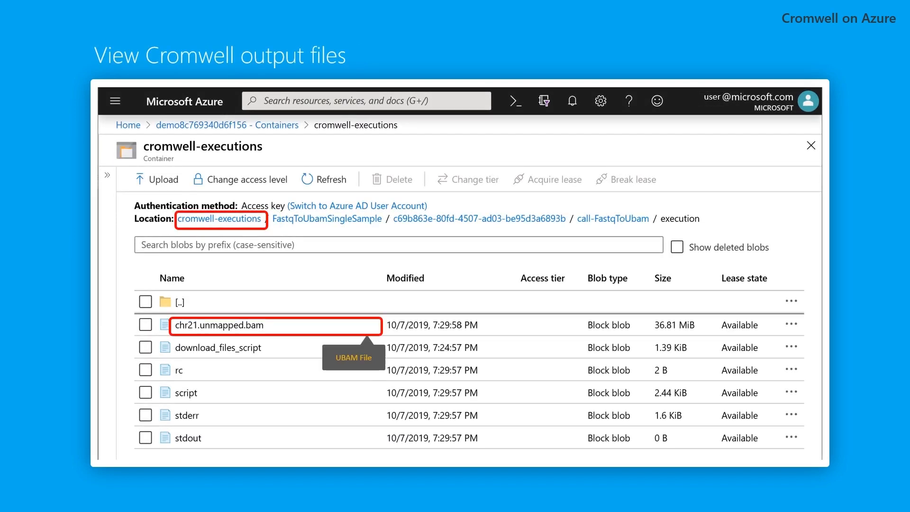